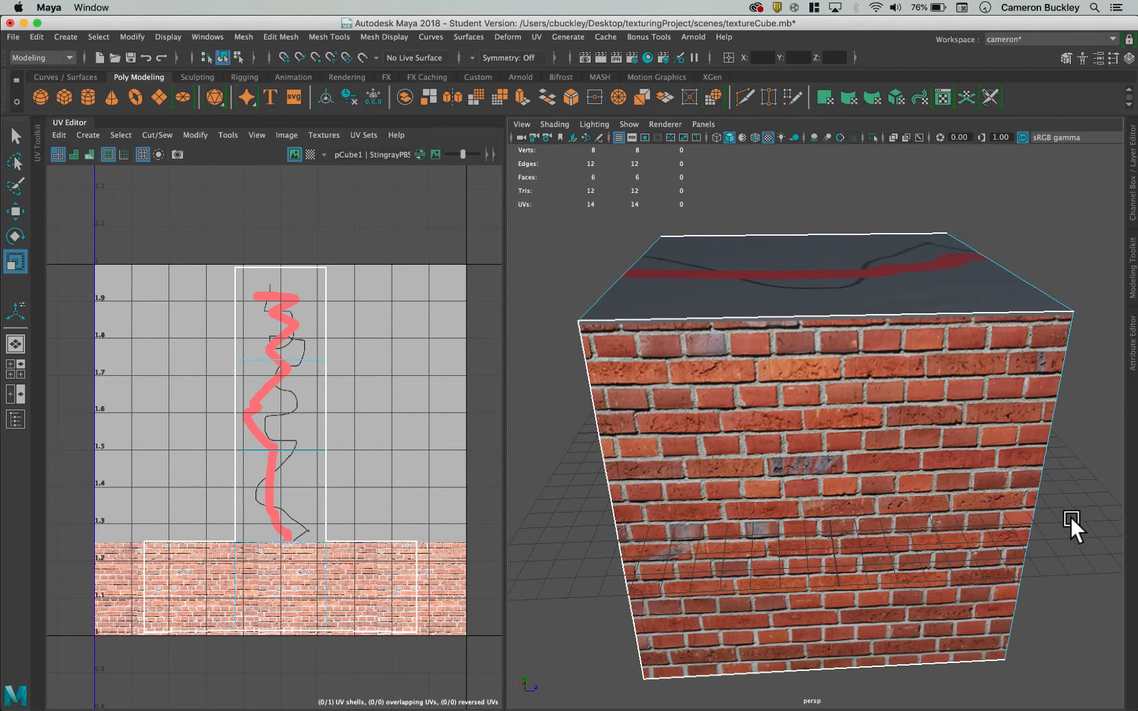
Orbit around the brick cube pCube1 and select it to show its cross-shaped UVs
{"action": "left_click_drag", "start_coordinate": [1074, 522], "coordinate": [1009, 508]}
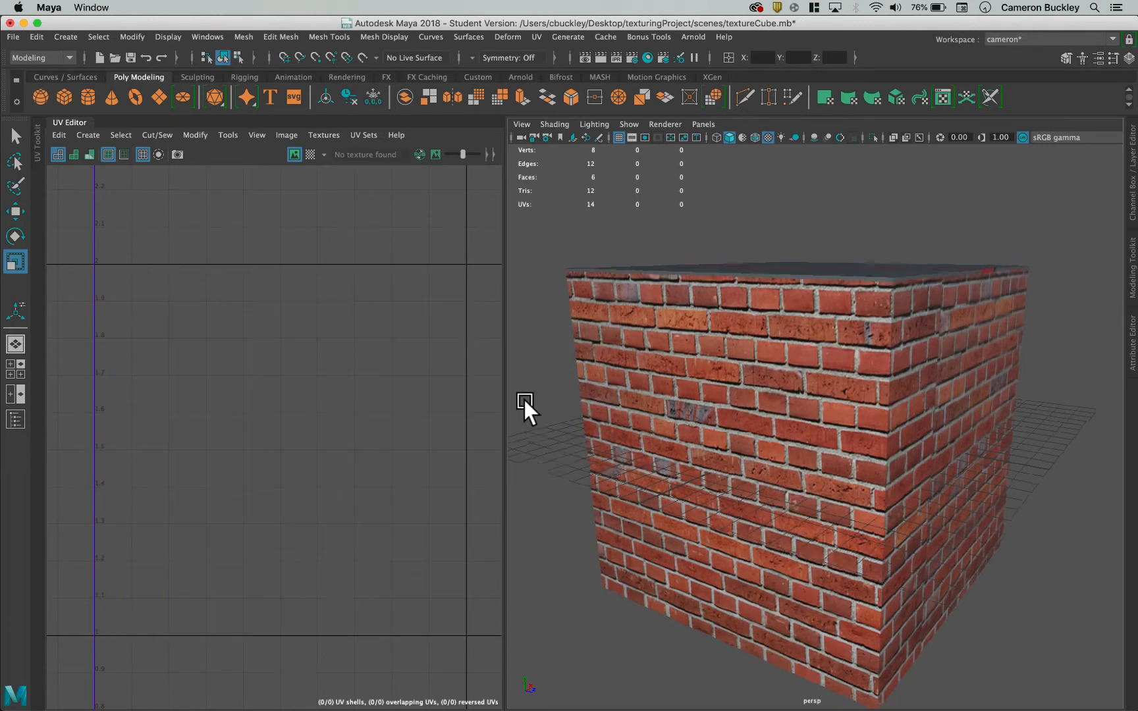
{"action": "left_click", "coordinate": [798, 435]}
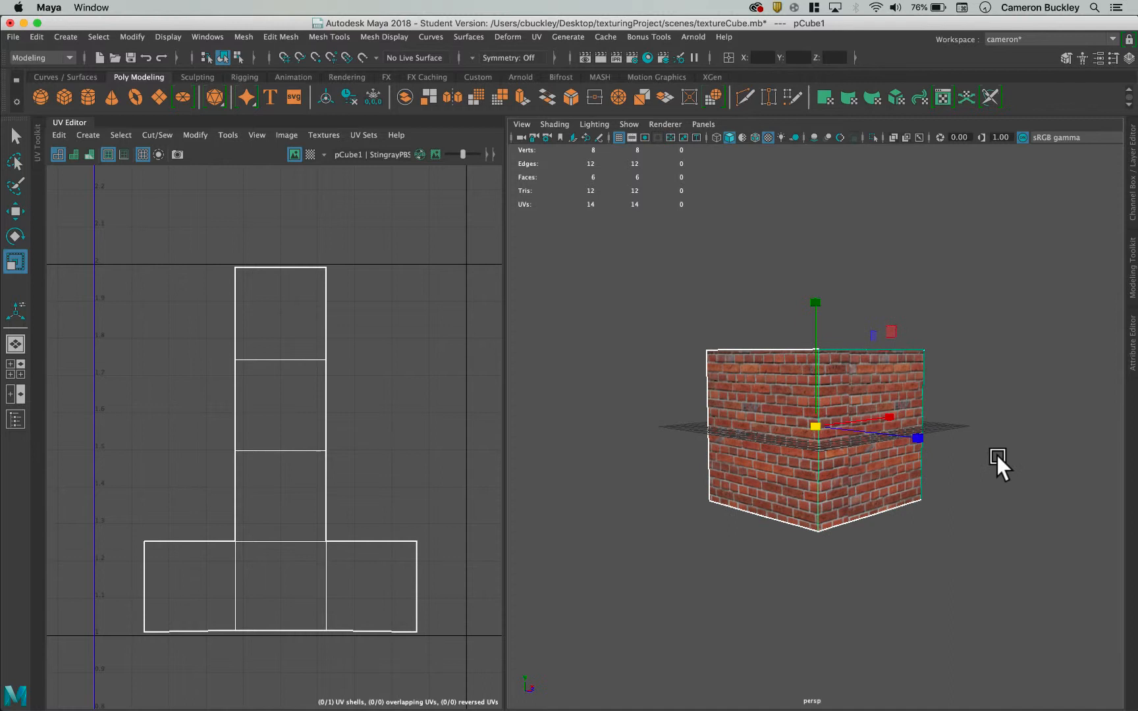
{"action": "mouse_move", "coordinate": [789, 356]}
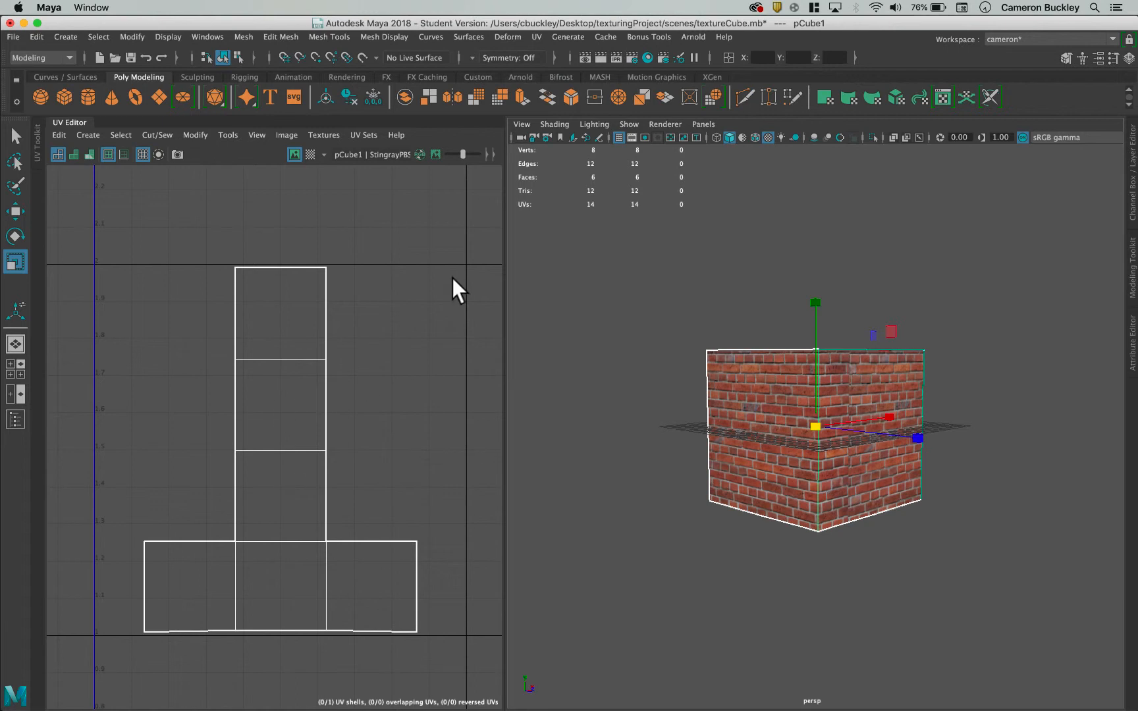
{"action": "mouse_move", "coordinate": [106, 247]}
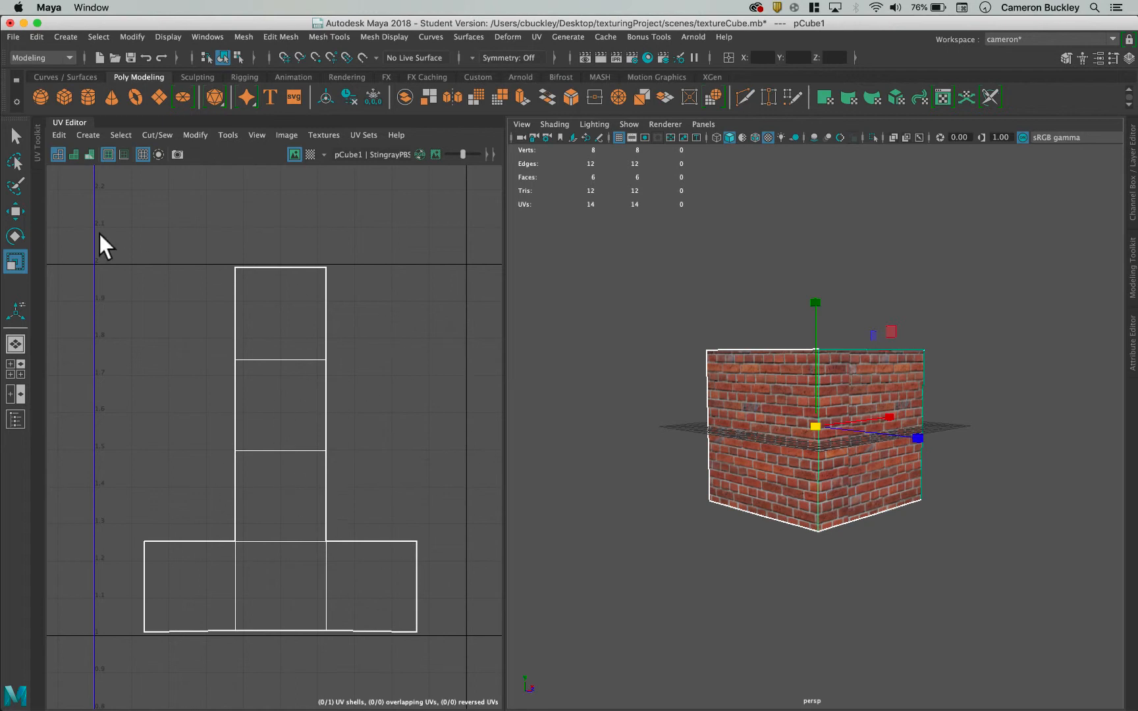
{"action": "mouse_move", "coordinate": [321, 444]}
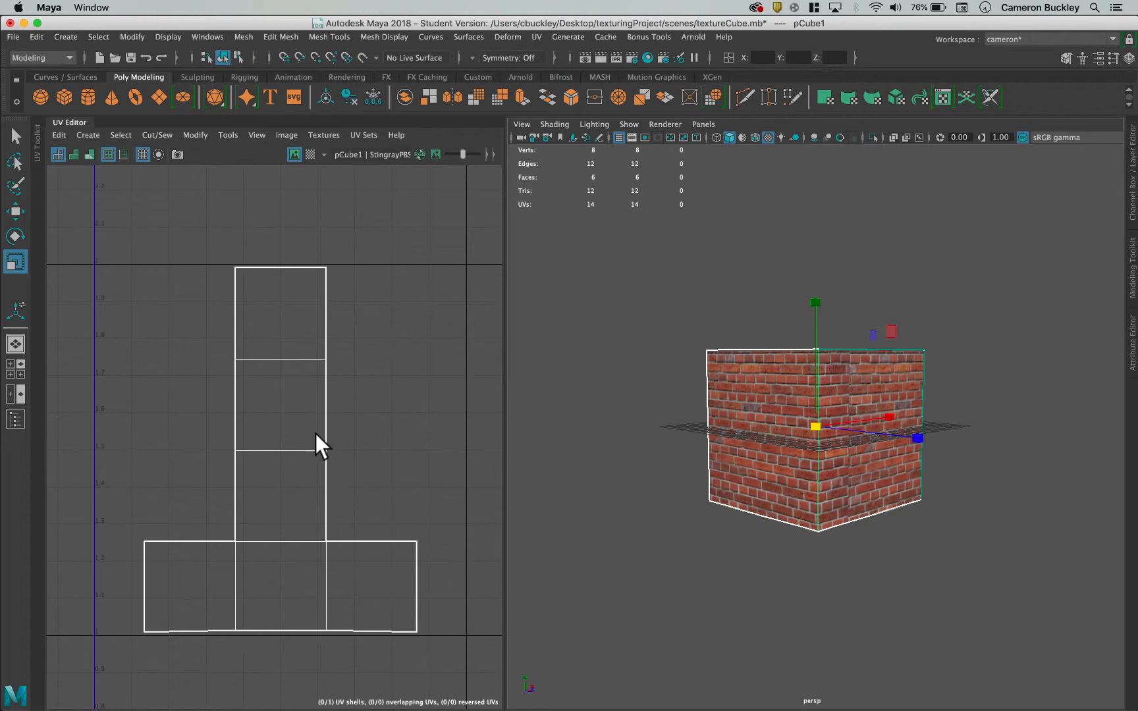
{"action": "mouse_move", "coordinate": [123, 285]}
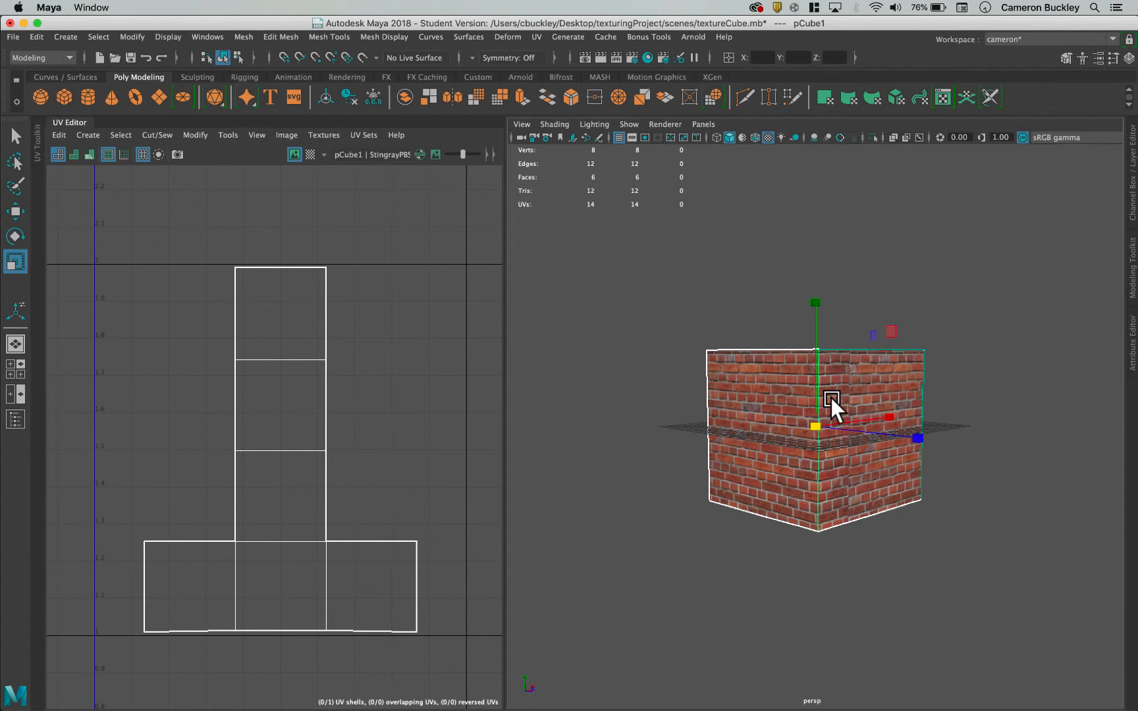
{"action": "left_click_drag", "start_coordinate": [831, 406], "coordinate": [868, 355]}
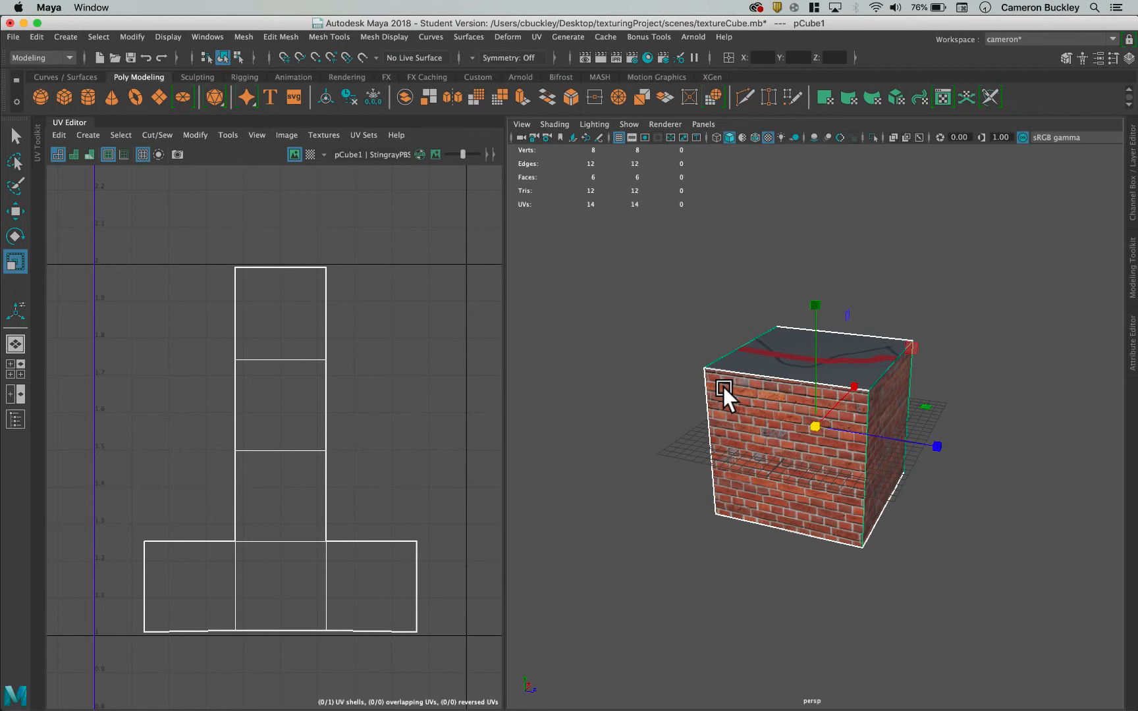
{"action": "left_click_drag", "start_coordinate": [726, 396], "coordinate": [885, 389]}
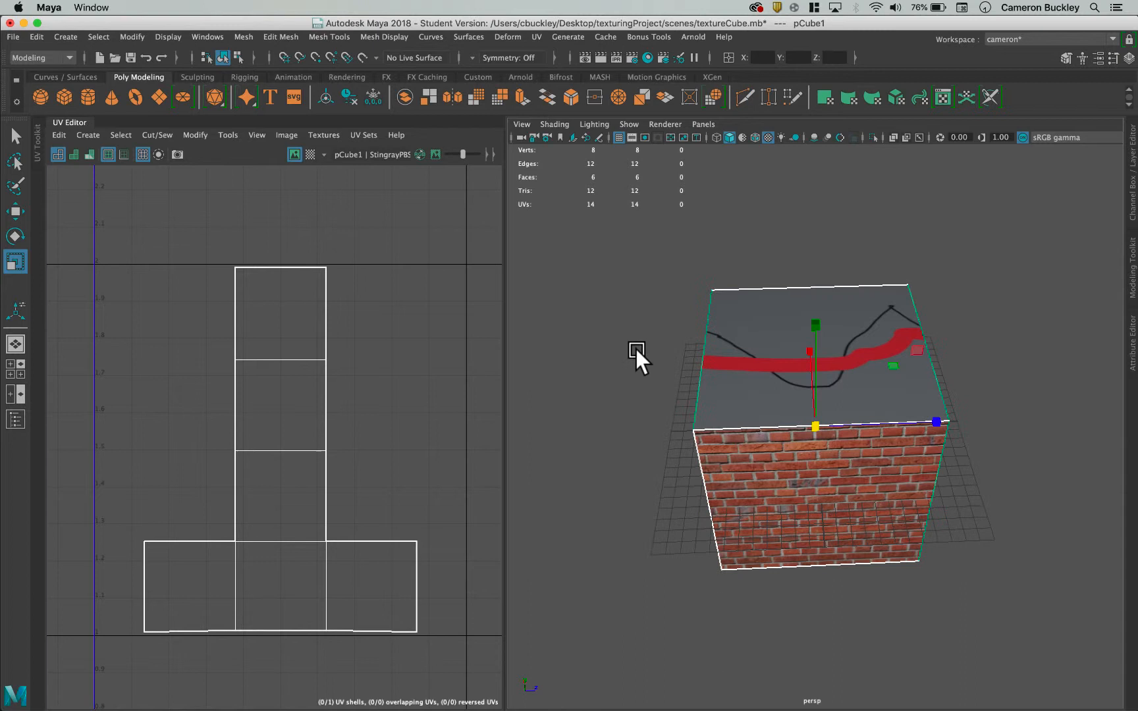
{"action": "mouse_move", "coordinate": [490, 236]}
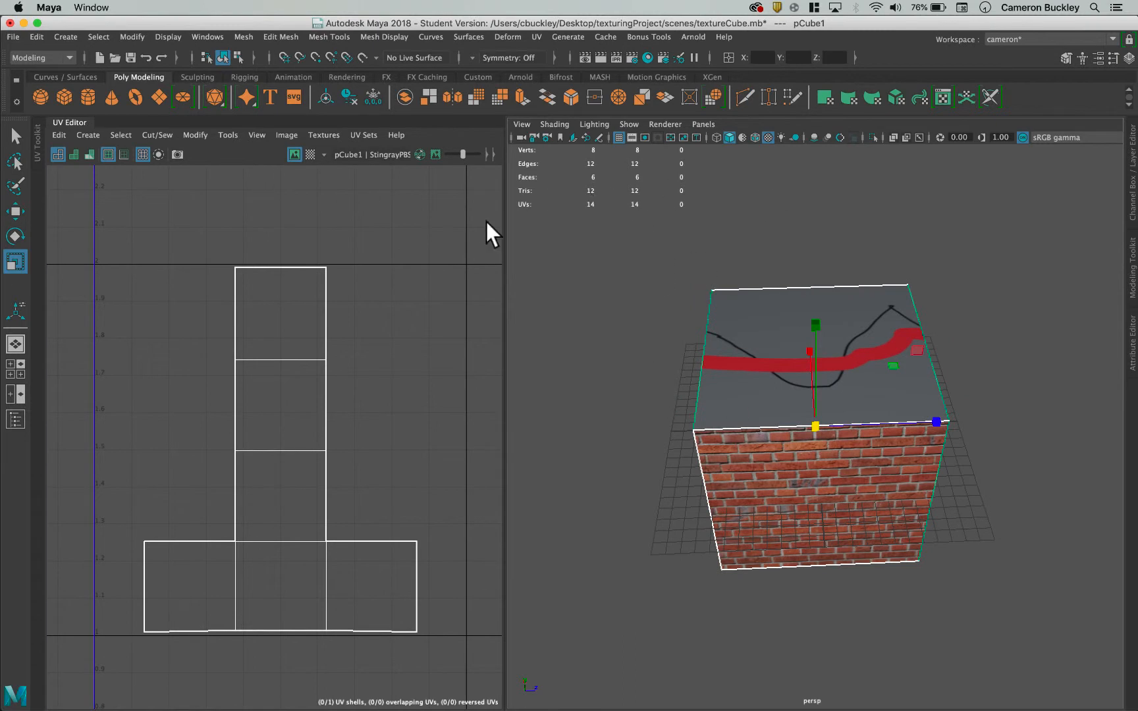
{"action": "mouse_move", "coordinate": [405, 517]}
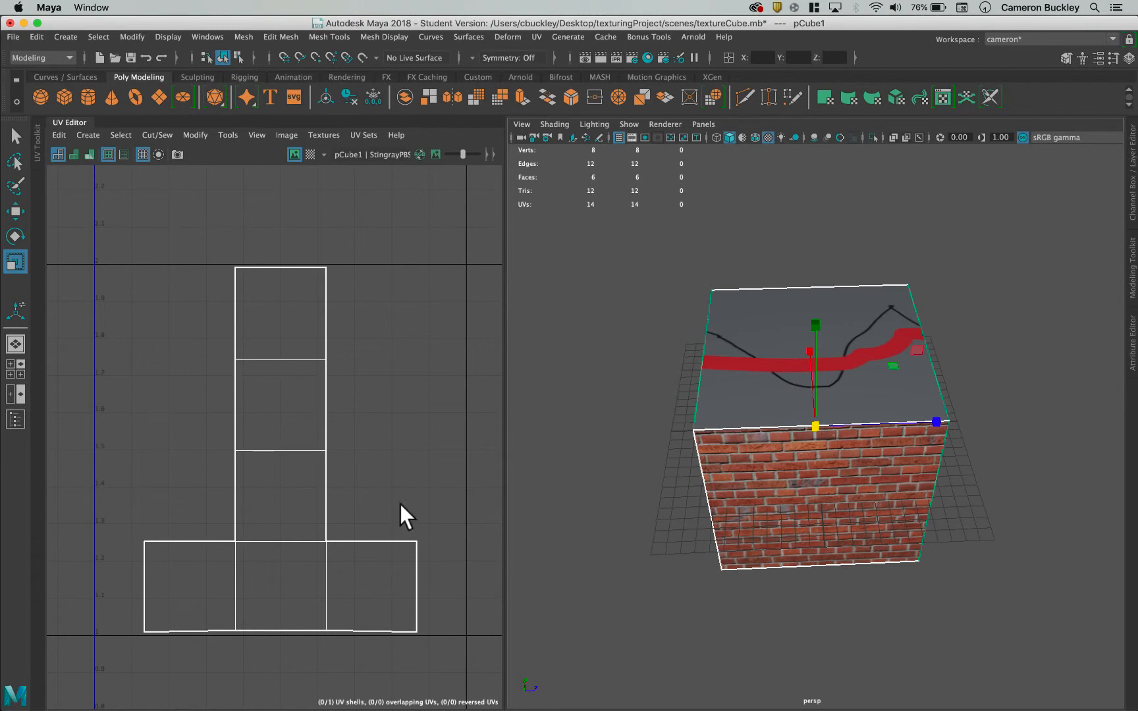
{"action": "mouse_move", "coordinate": [754, 387]}
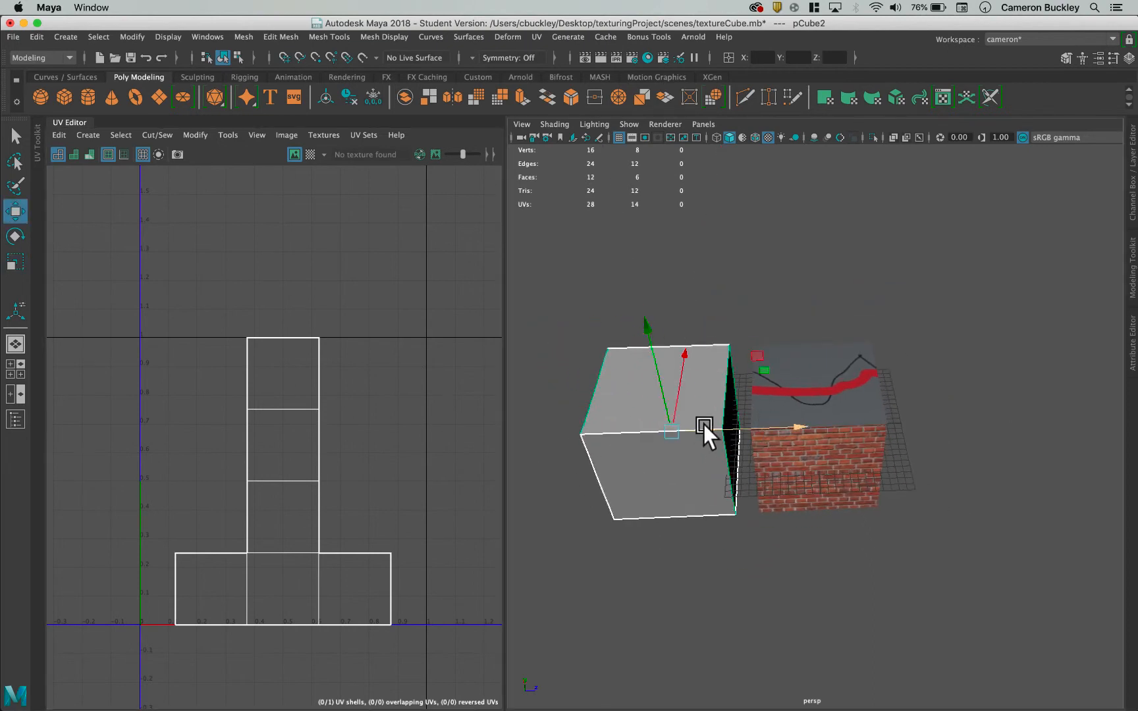
Extrude a face of the new cube outward, tapered, with 6 divisions
{"action": "right_click", "coordinate": [704, 426]}
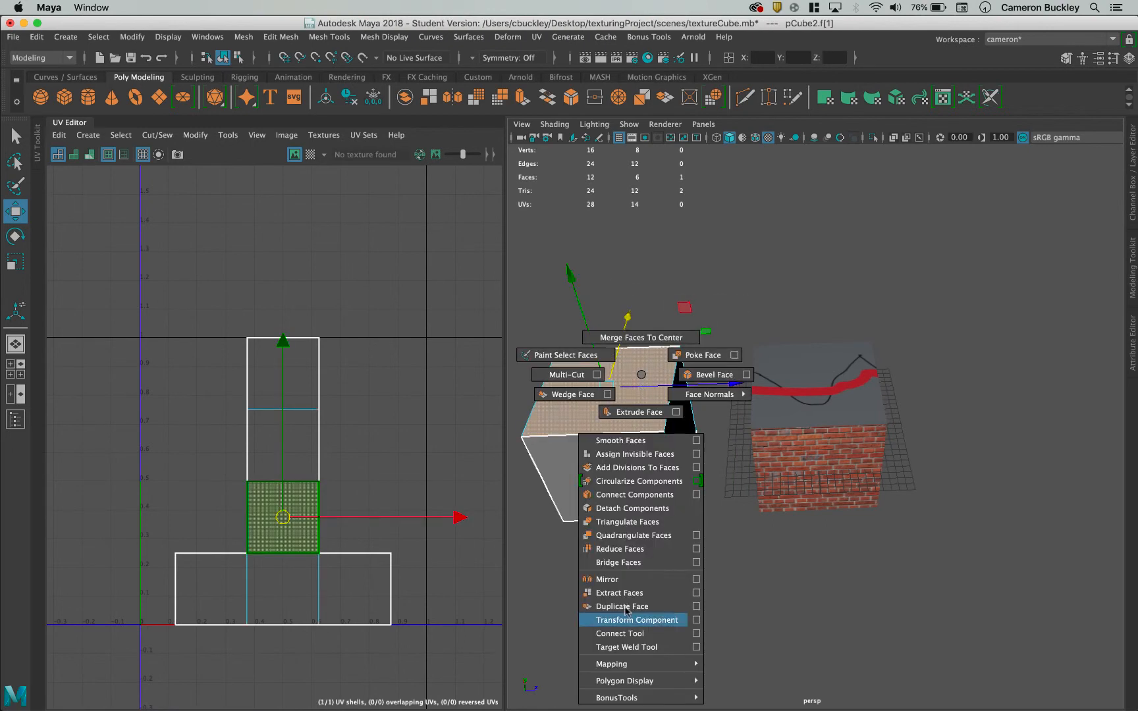
{"action": "left_click", "coordinate": [636, 411]}
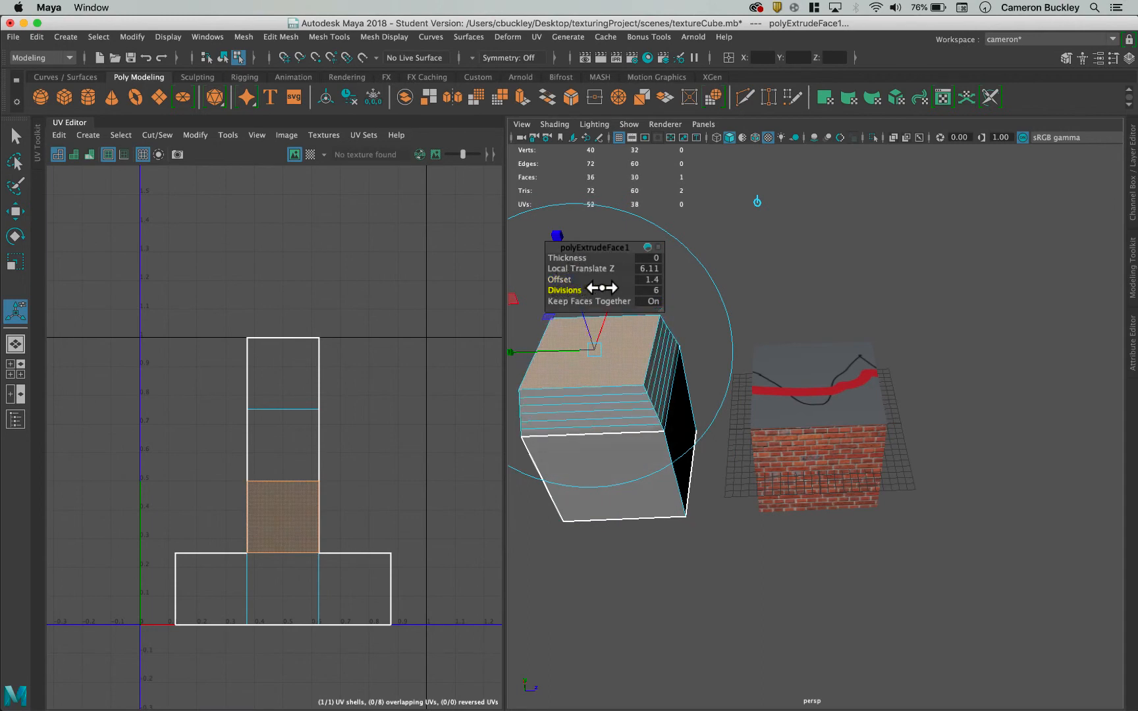
{"action": "left_click_drag", "start_coordinate": [618, 279], "coordinate": [733, 305]}
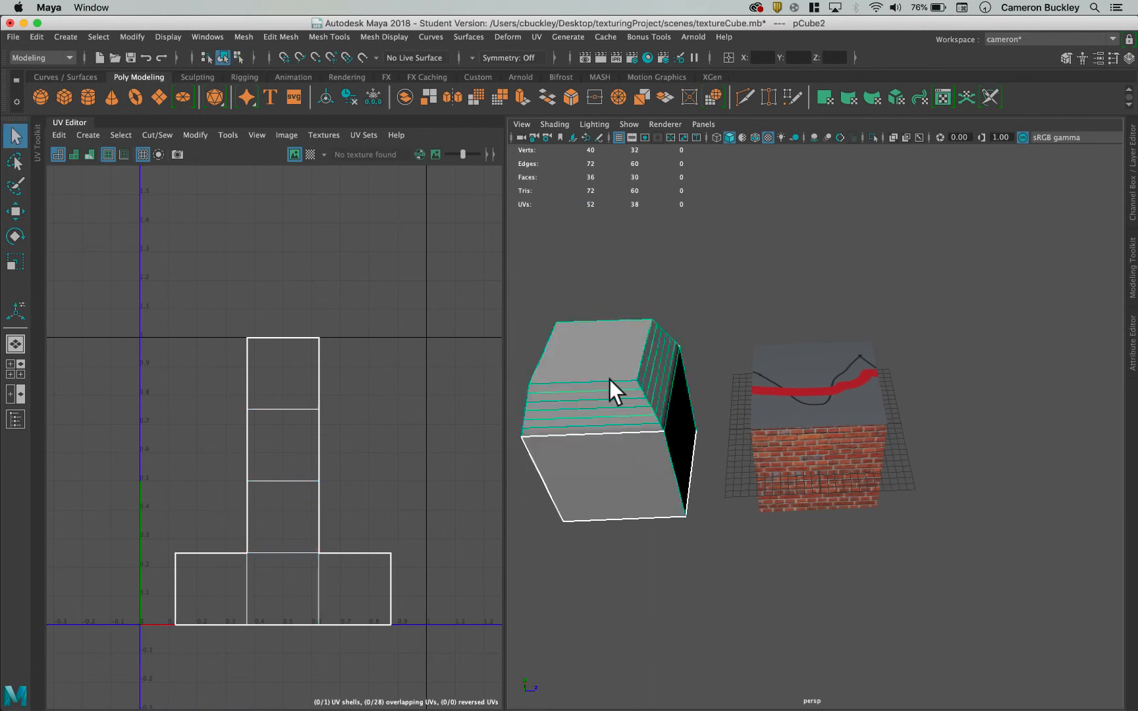
{"action": "mouse_move", "coordinate": [575, 383]}
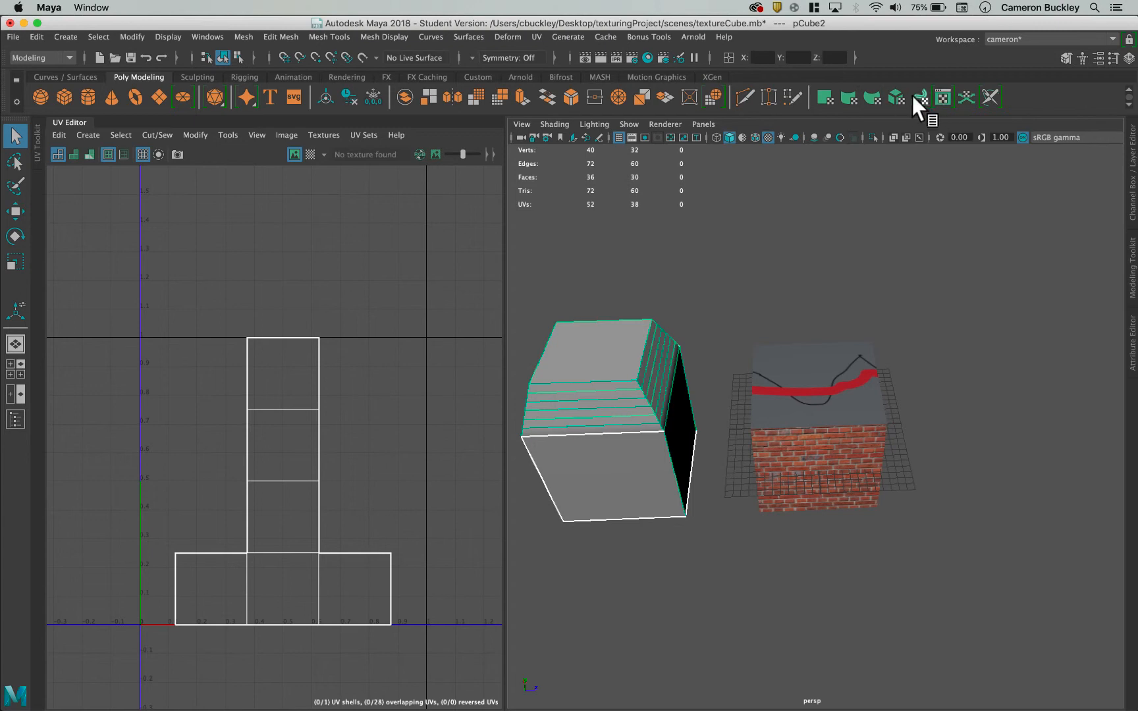
Apply Automatic Mapping to pCube2, splitting its UVs into six shells
{"action": "left_click", "coordinate": [919, 97]}
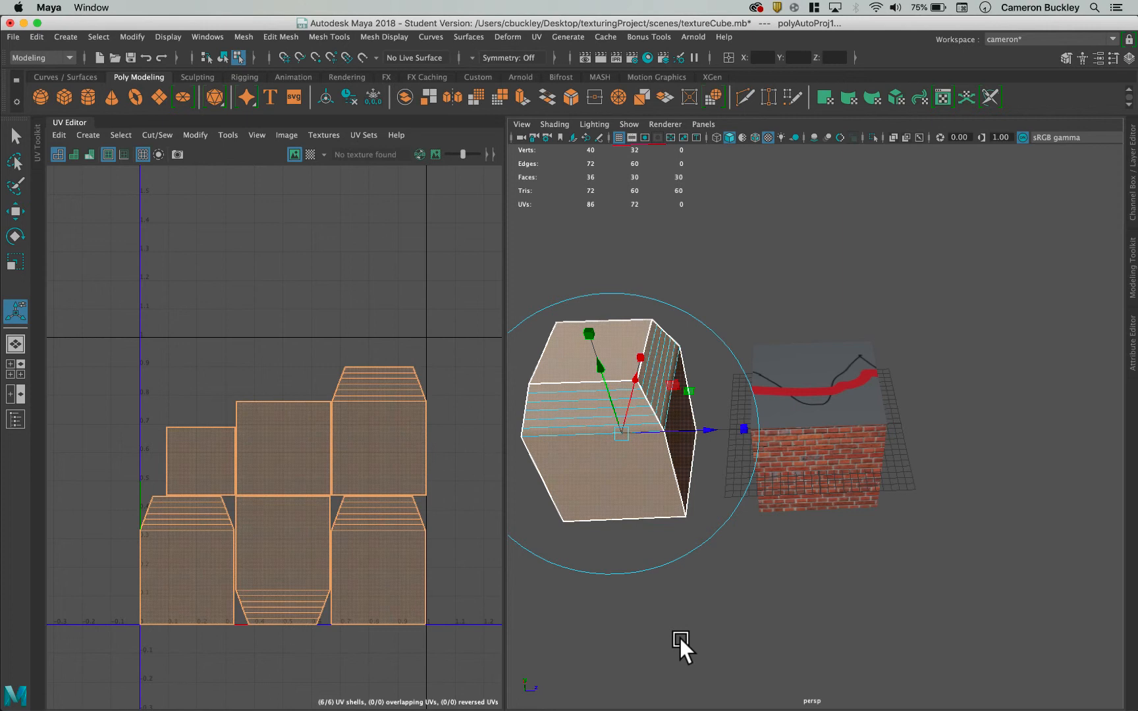
{"action": "mouse_move", "coordinate": [724, 483]}
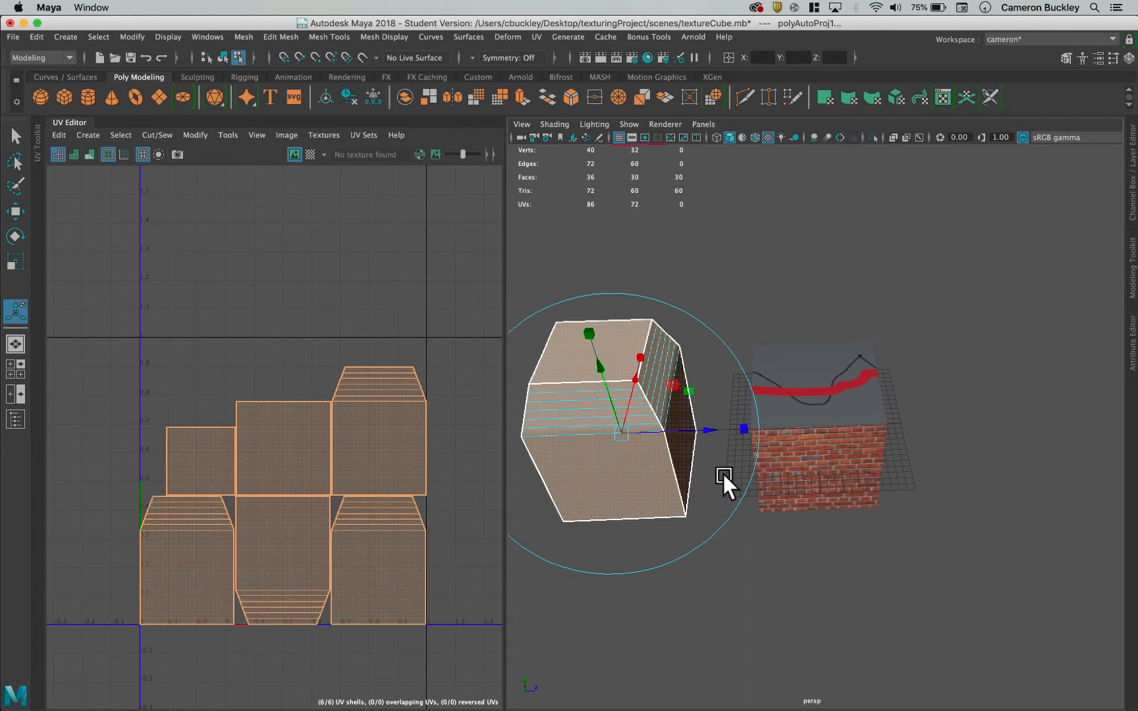
{"action": "mouse_move", "coordinate": [784, 610]}
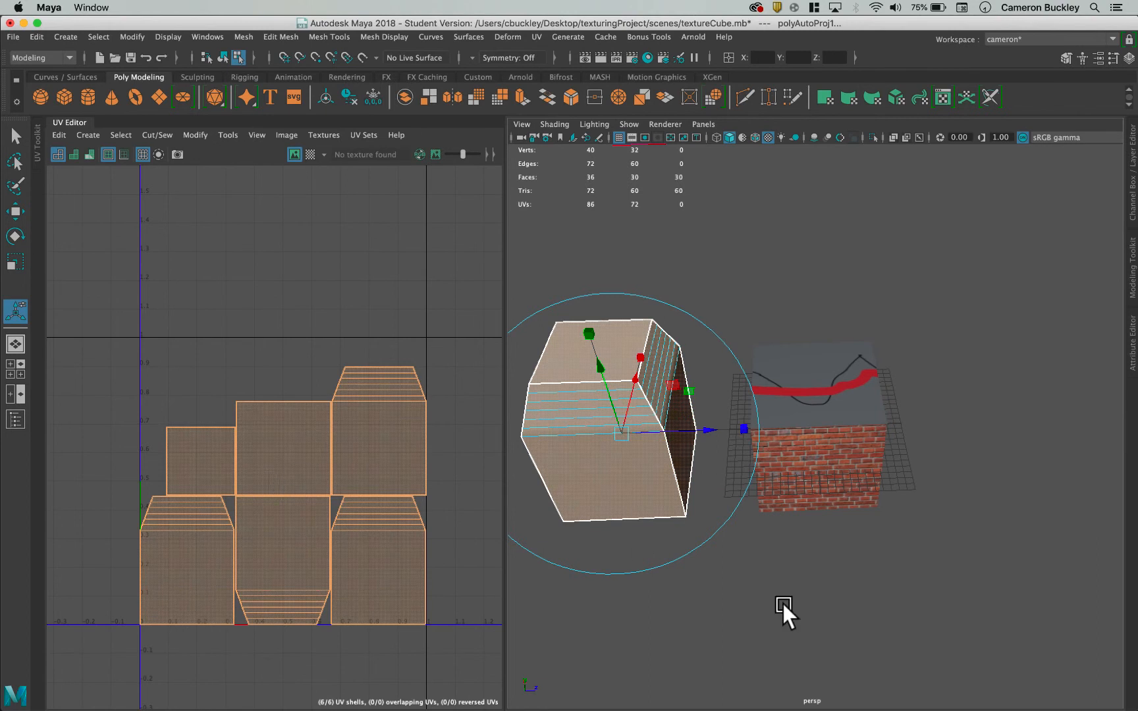